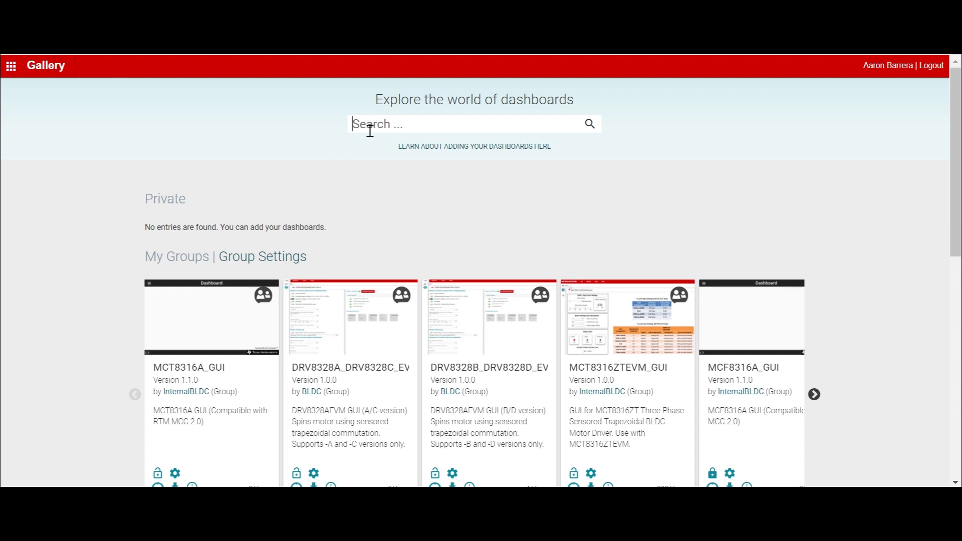
Search TI Gallery for DRV8 and launch the DRV8311xEVM InstaSPIN dashboard.
type("DRV8")
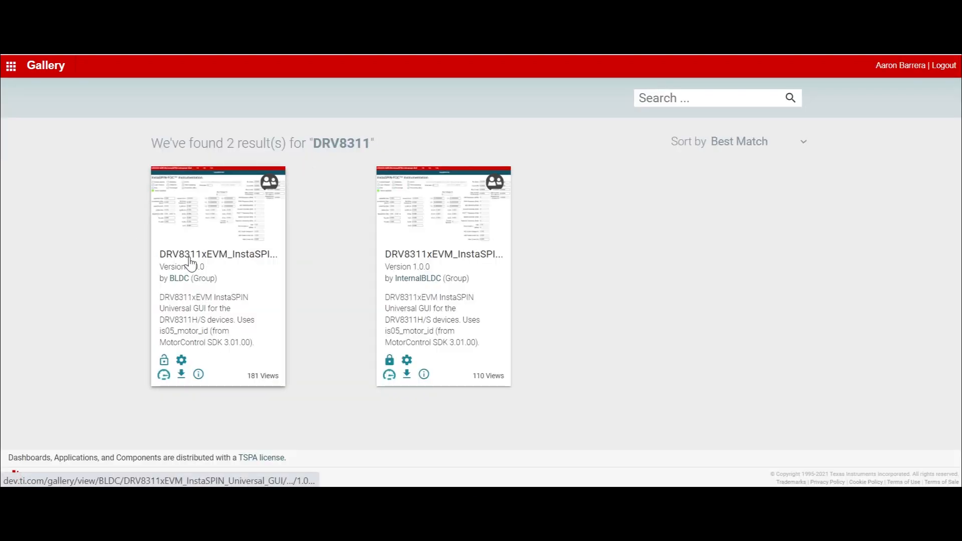
left_click(217, 254)
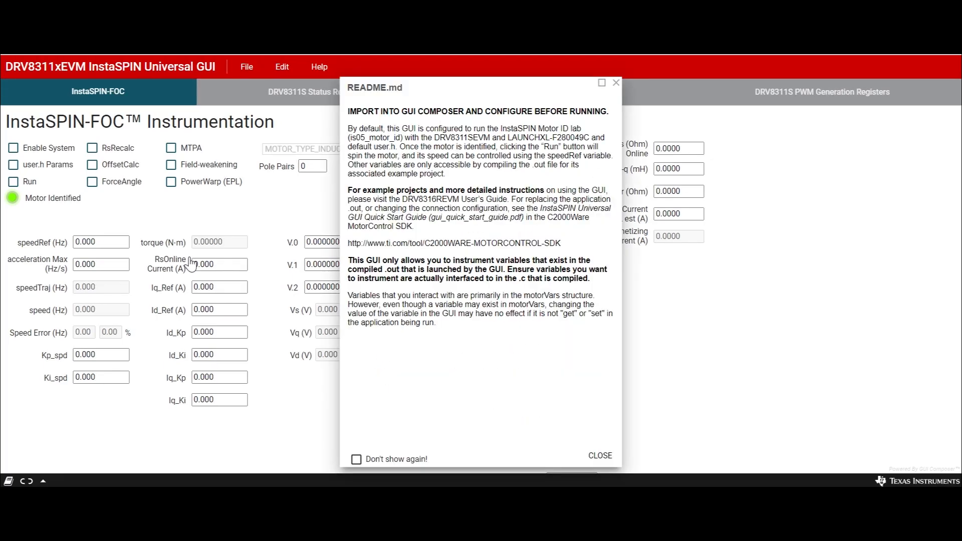
mouse_move(503, 389)
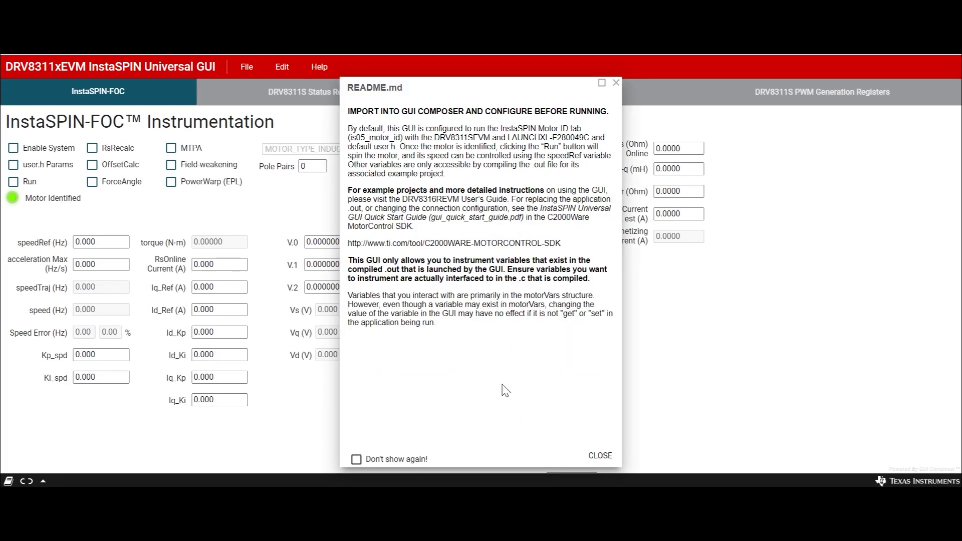
Dismiss the README notes so the InstaSPIN-FOC page shows Hardware Connected.
left_click(599, 455)
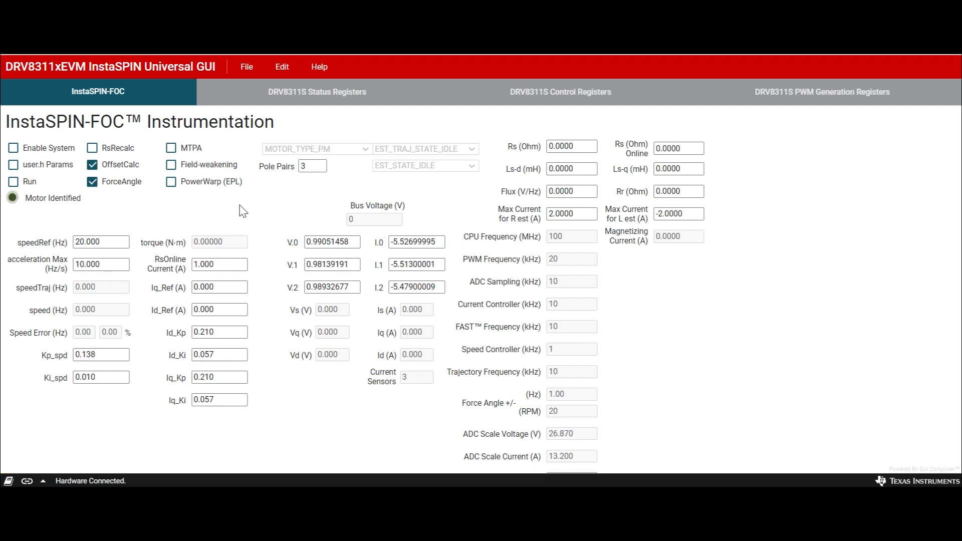
mouse_move(140, 434)
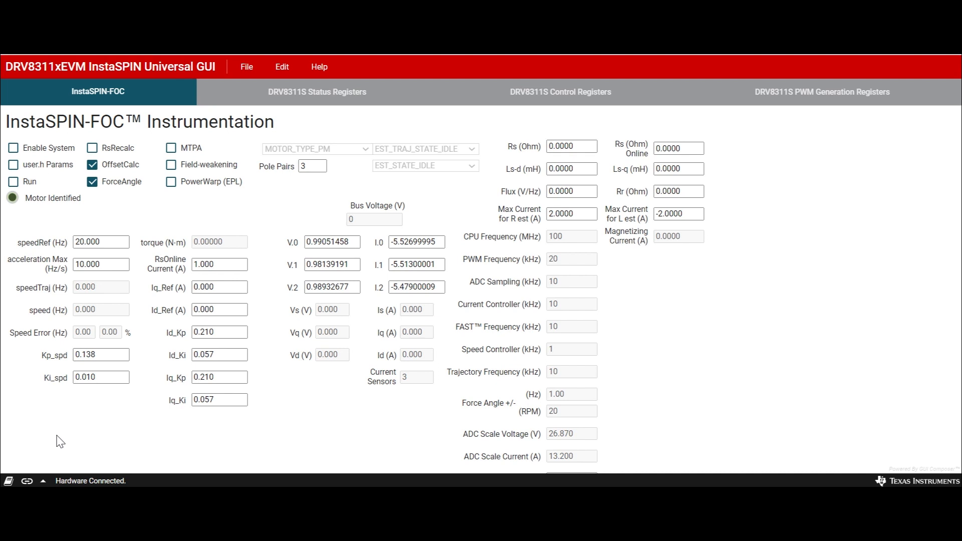
mouse_move(12, 148)
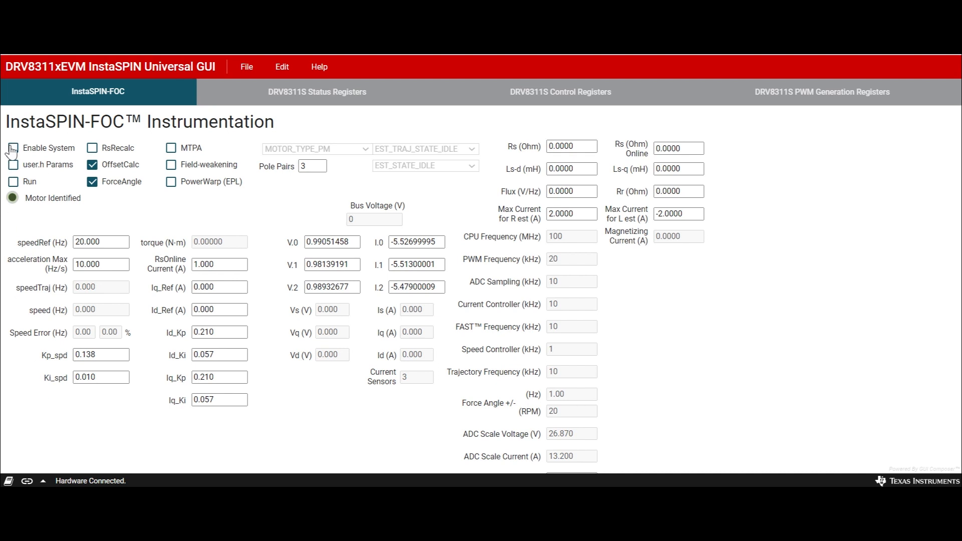
Turn on Enable System so the 12 V bus voltage and offset readings populate.
left_click(13, 149)
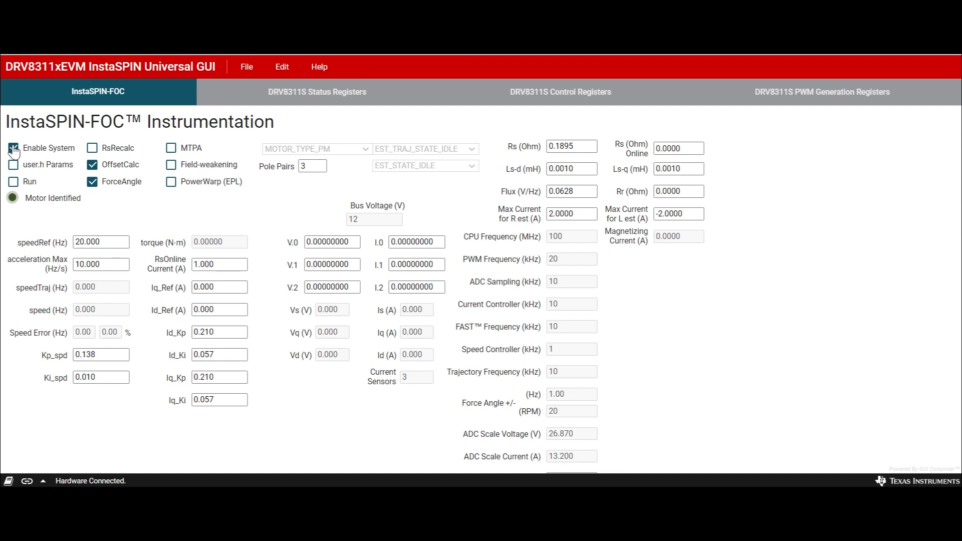
left_click(92, 165)
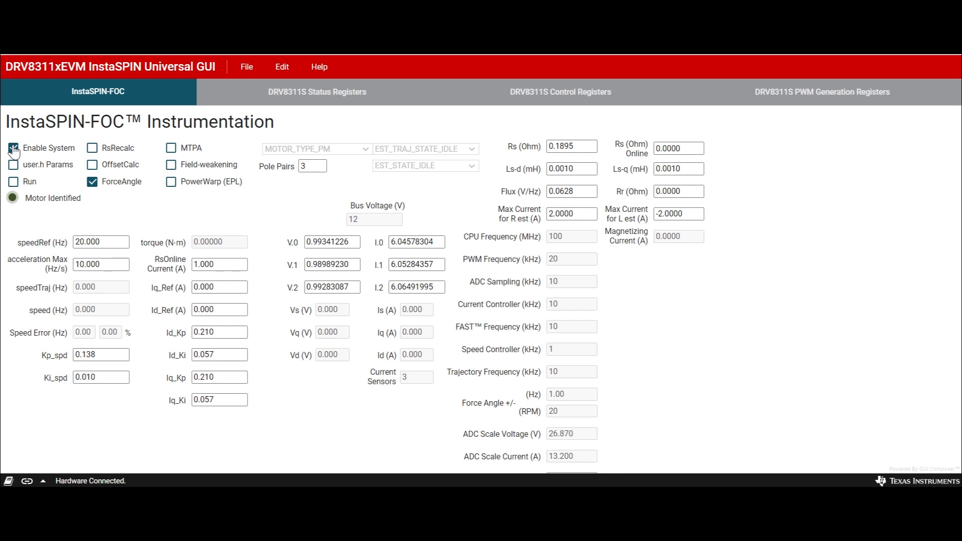
left_click(13, 148)
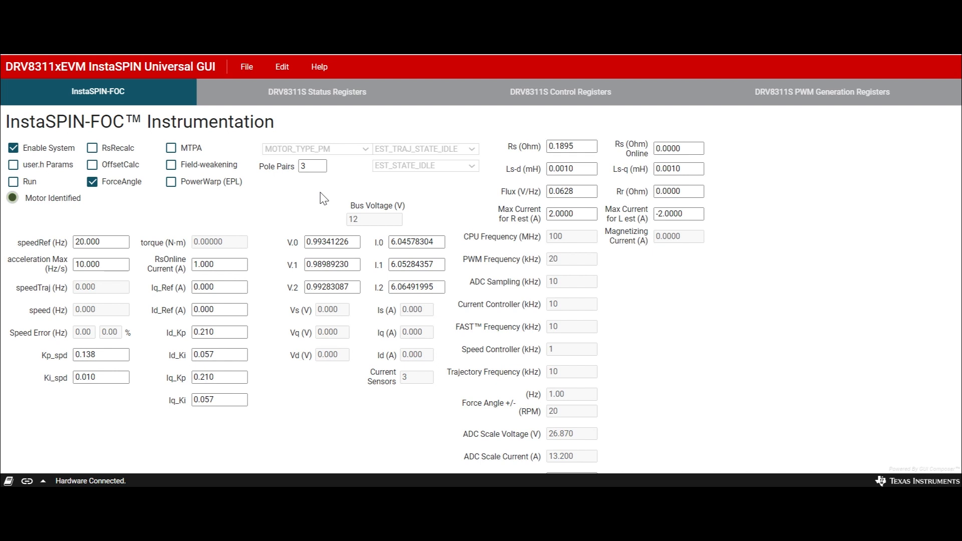
mouse_move(302, 190)
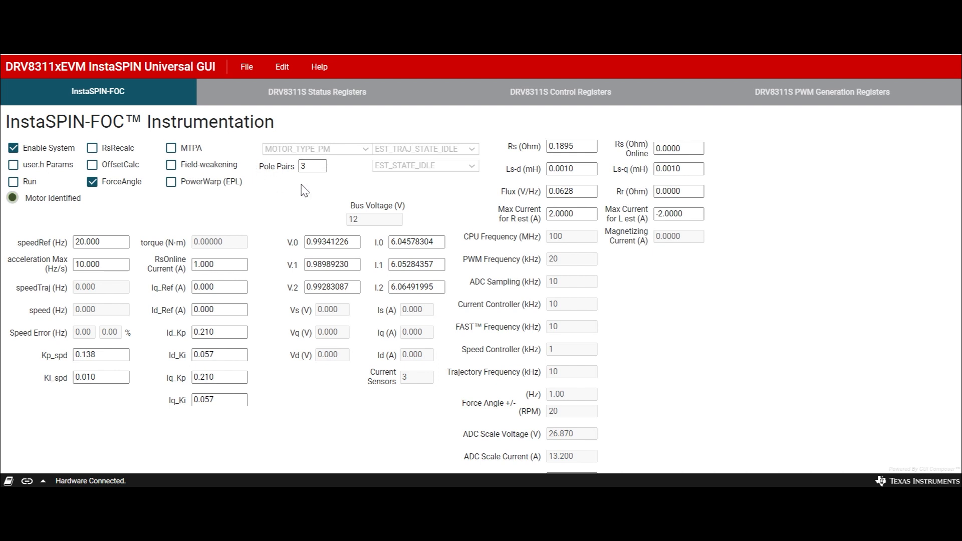
mouse_move(315, 152)
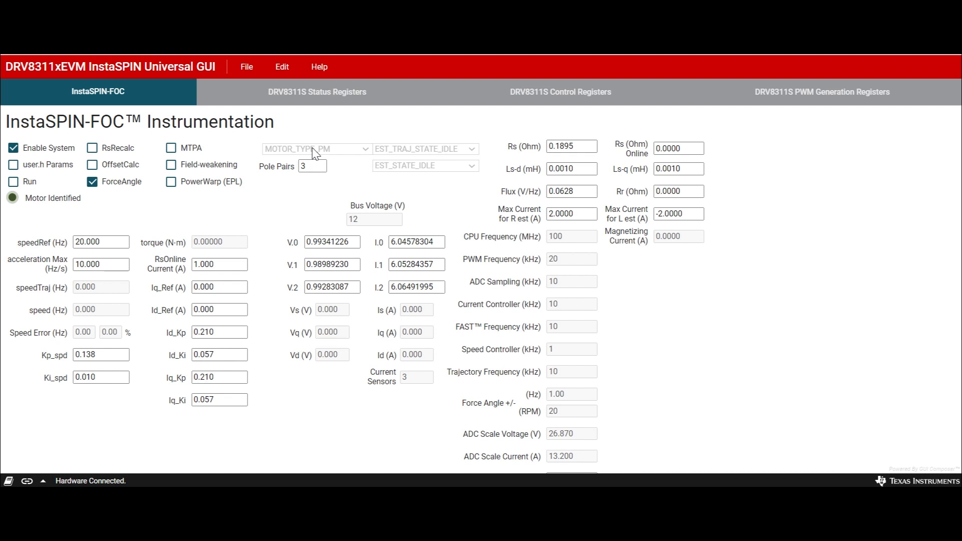
mouse_move(739, 212)
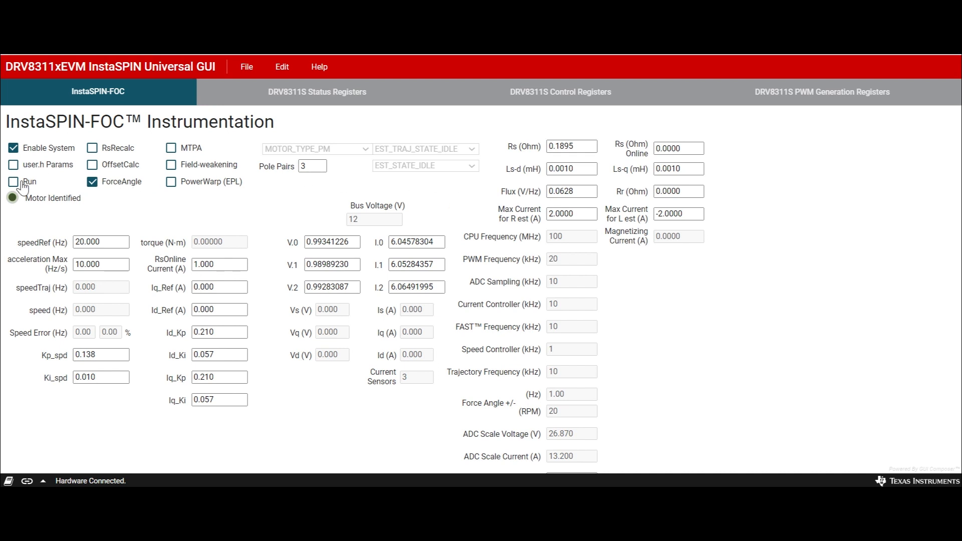
Run motor identification, estimating Rs 1.338 Ω, Ls 1.1155 mH and flux 0.0282 V/Hz.
left_click(13, 182)
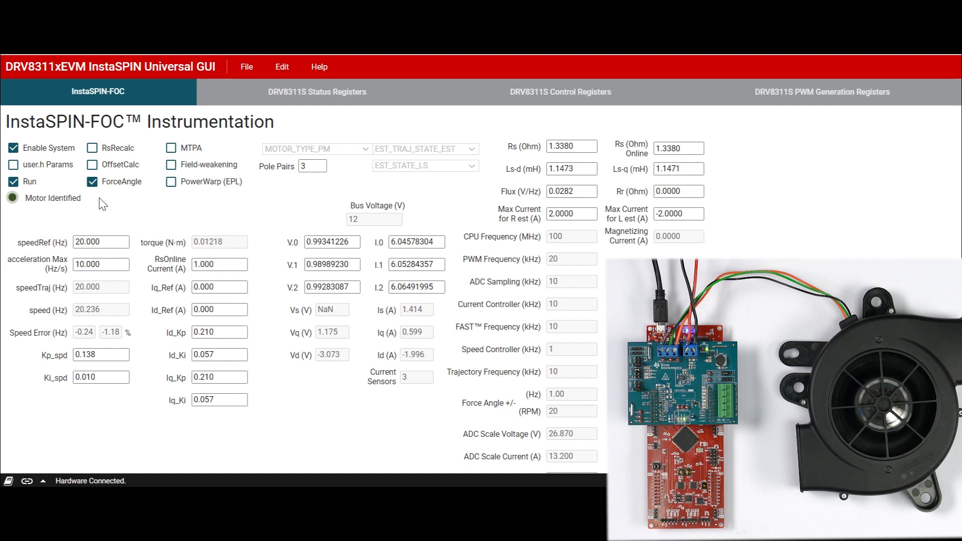
left_click(13, 182)
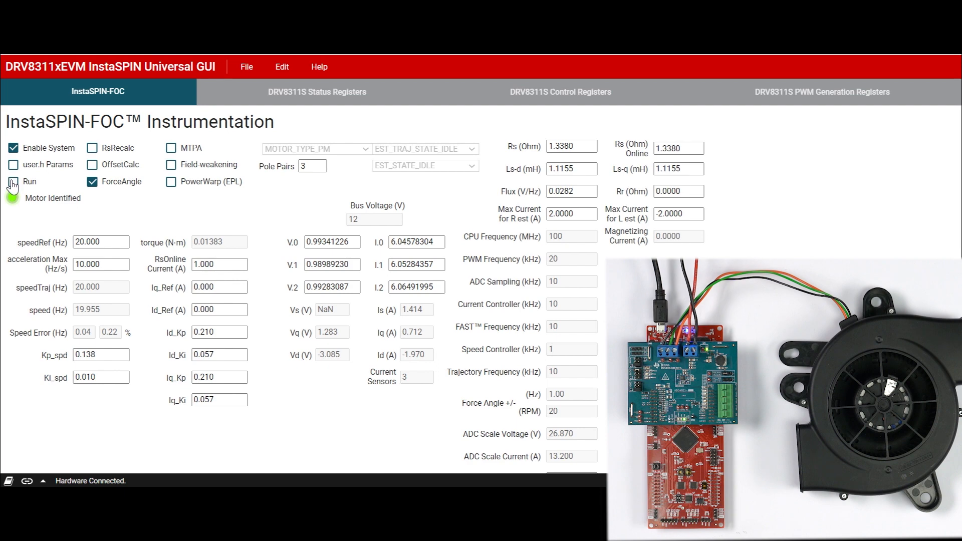
Run the identified motor at a 100 Hz speed reference, then stop it.
left_click(13, 181)
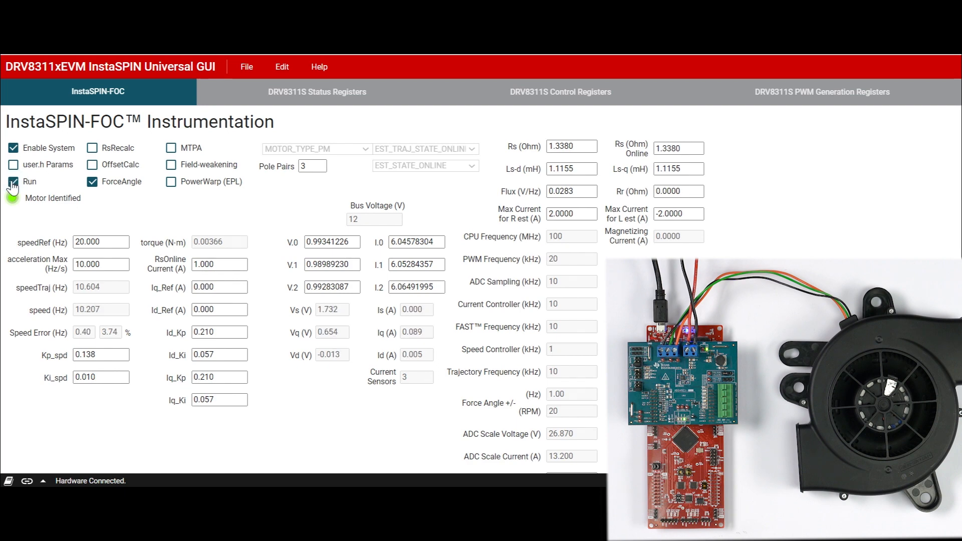
left_click(13, 182)
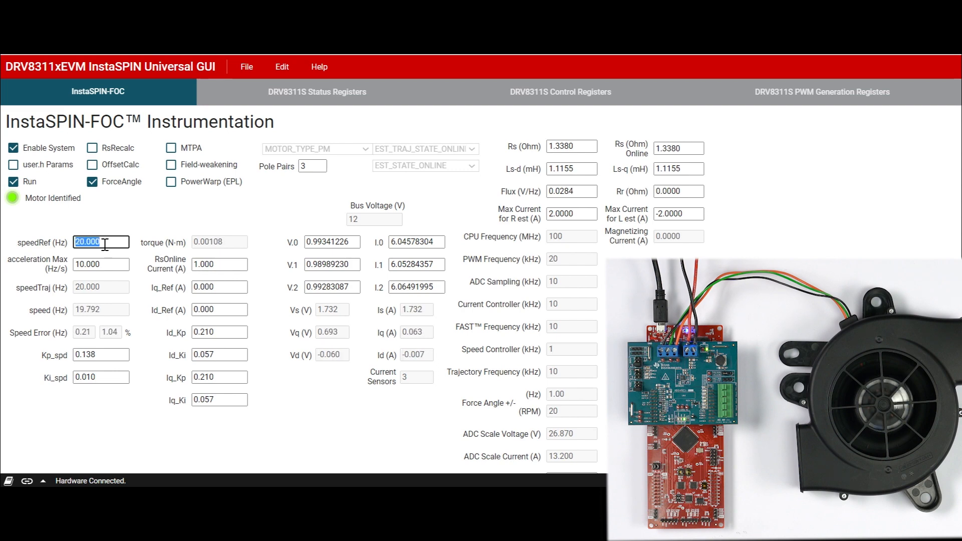
type("100")
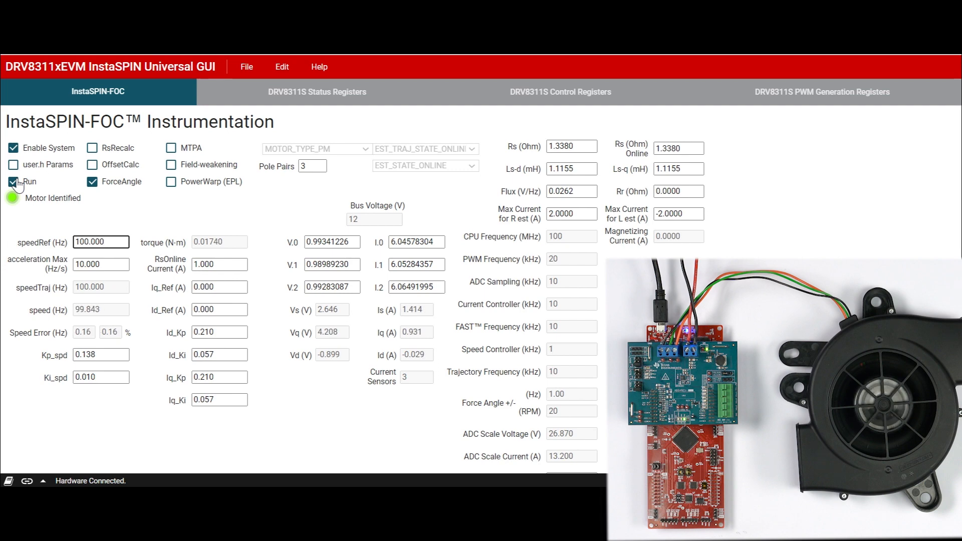
left_click(13, 182)
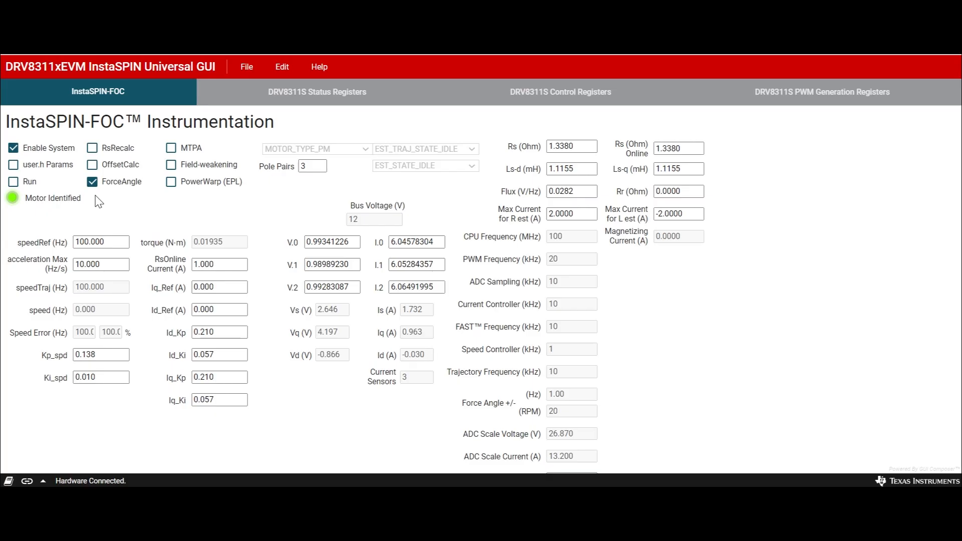
mouse_move(242, 145)
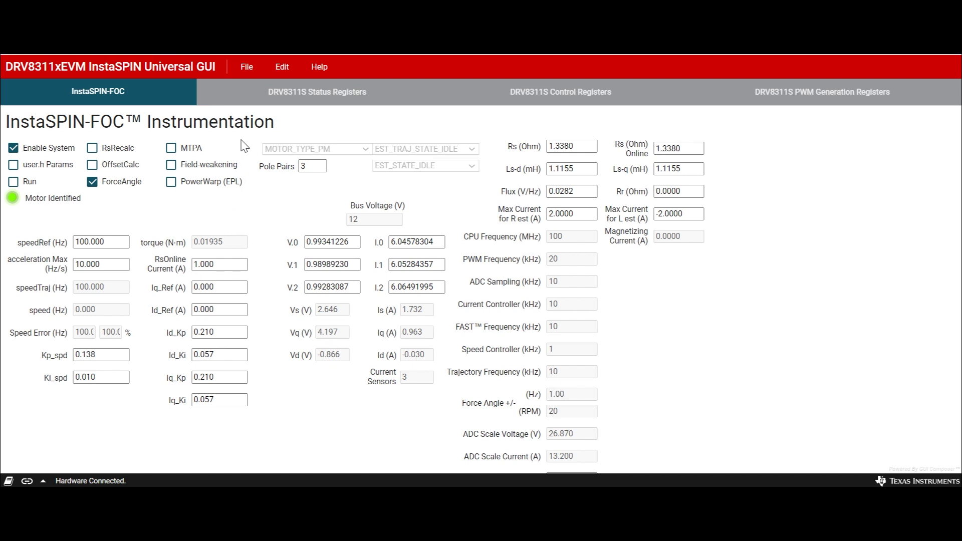
mouse_move(322, 124)
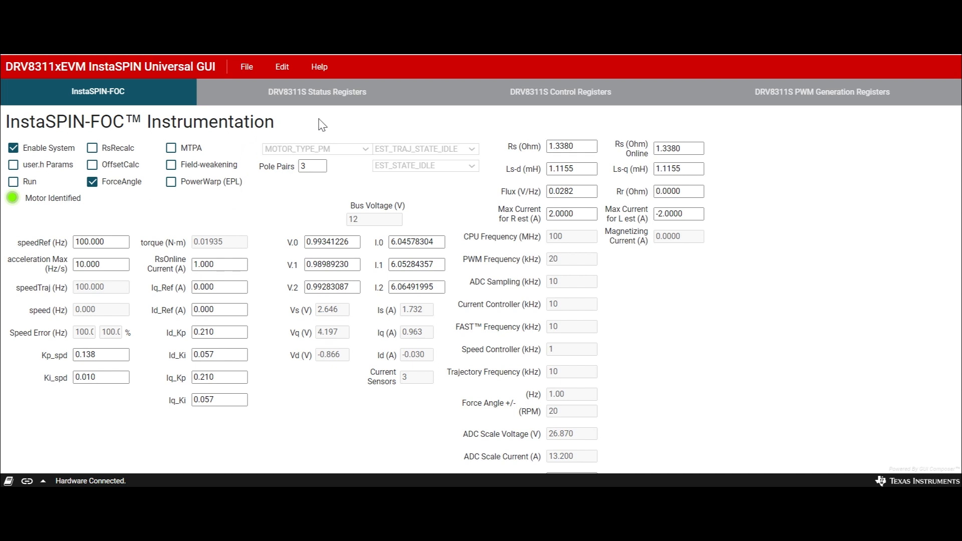
left_click(317, 91)
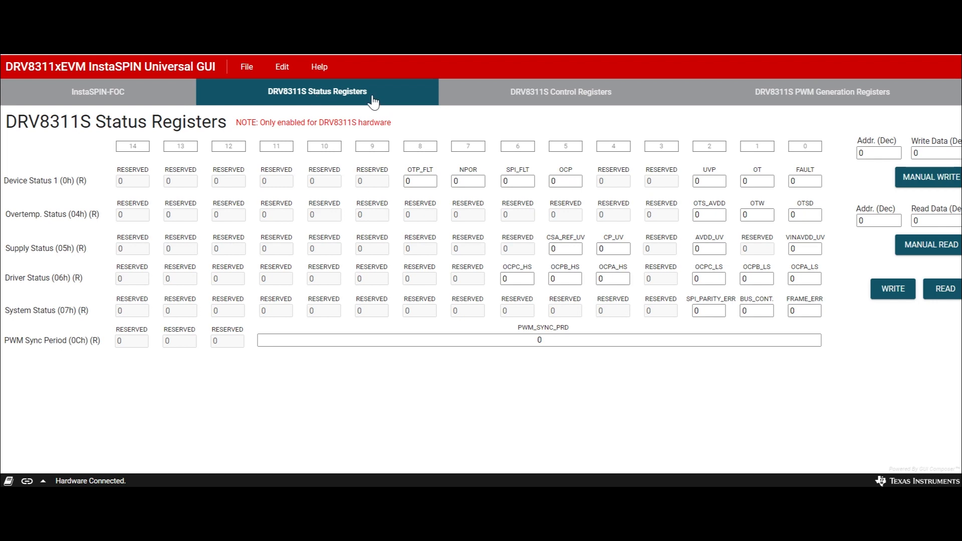
left_click(559, 92)
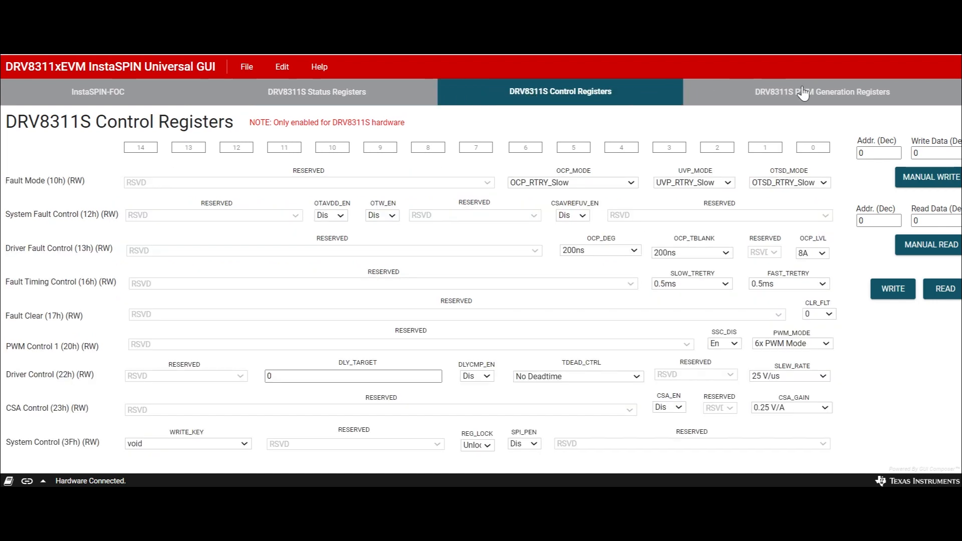
left_click(823, 92)
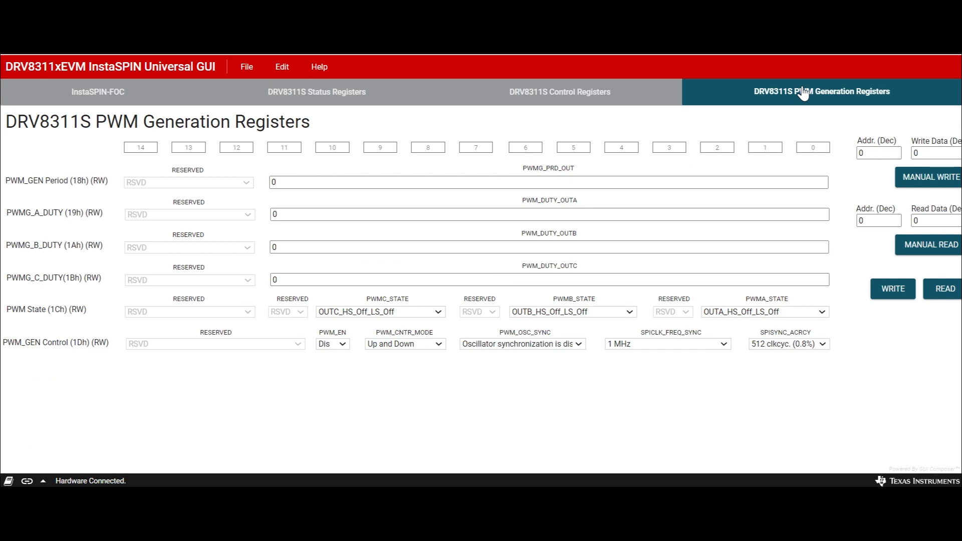
mouse_move(127, 104)
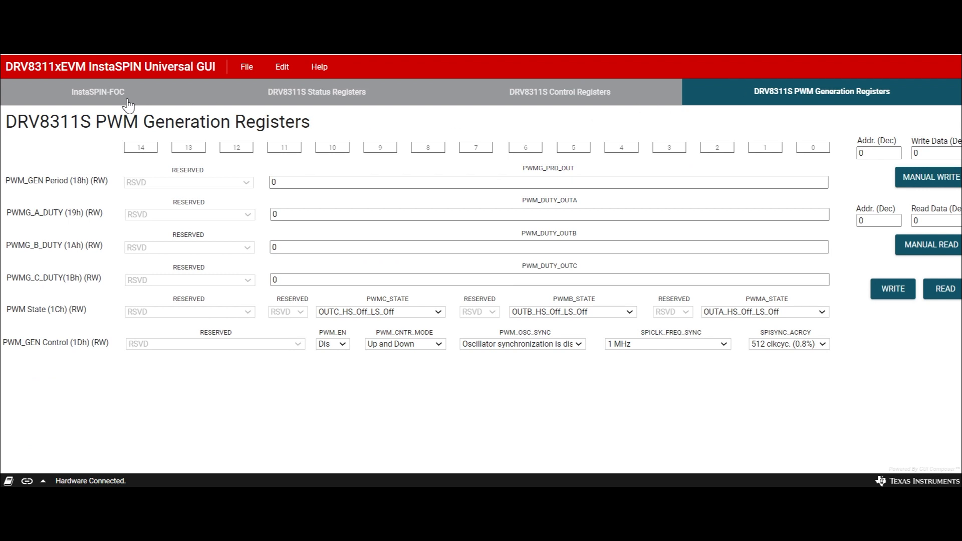
left_click(97, 91)
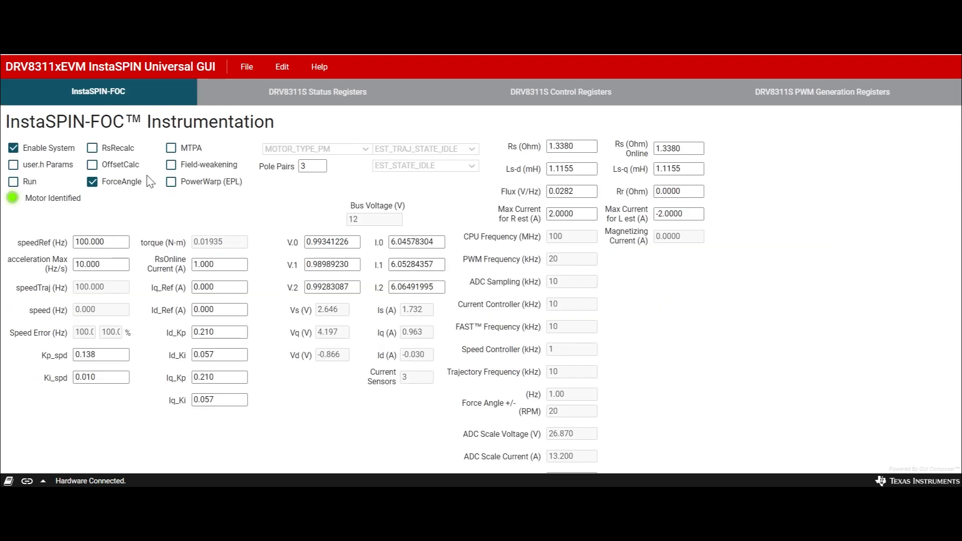